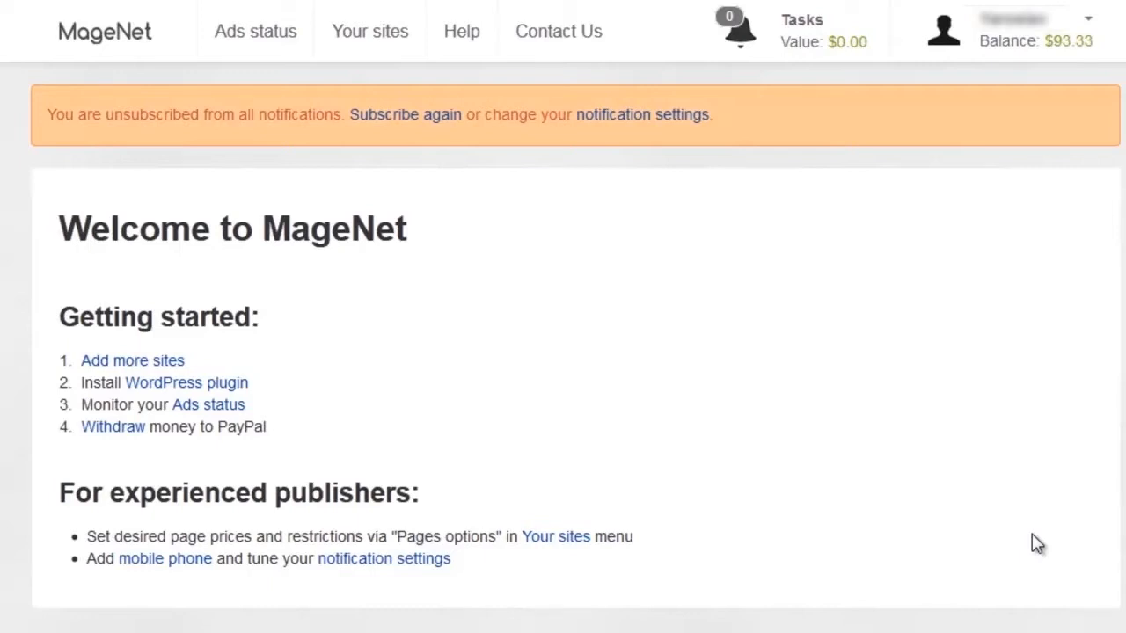
mouse_move(370, 31)
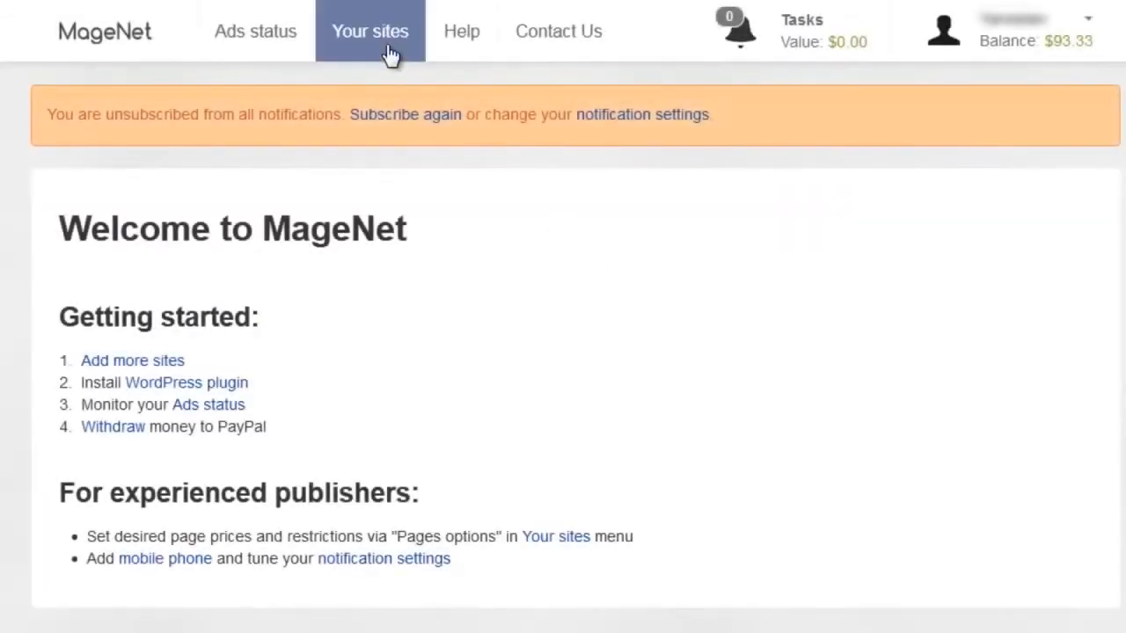
Step: Show Your sites and start entering the new site's address in the Site field
left_click(132, 360)
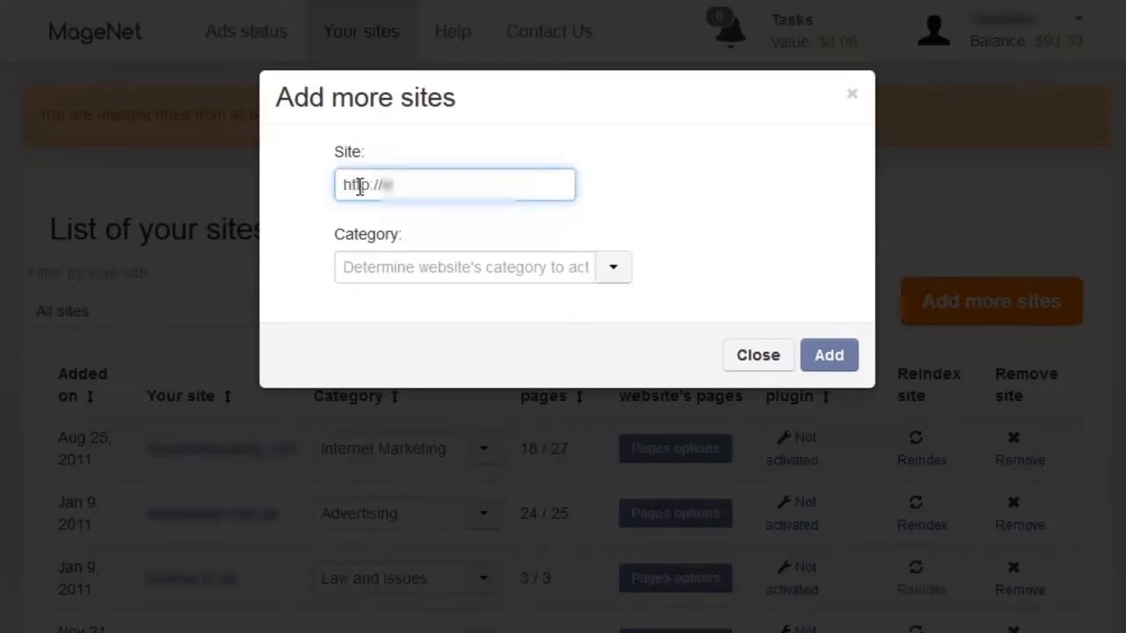
left_click(613, 267)
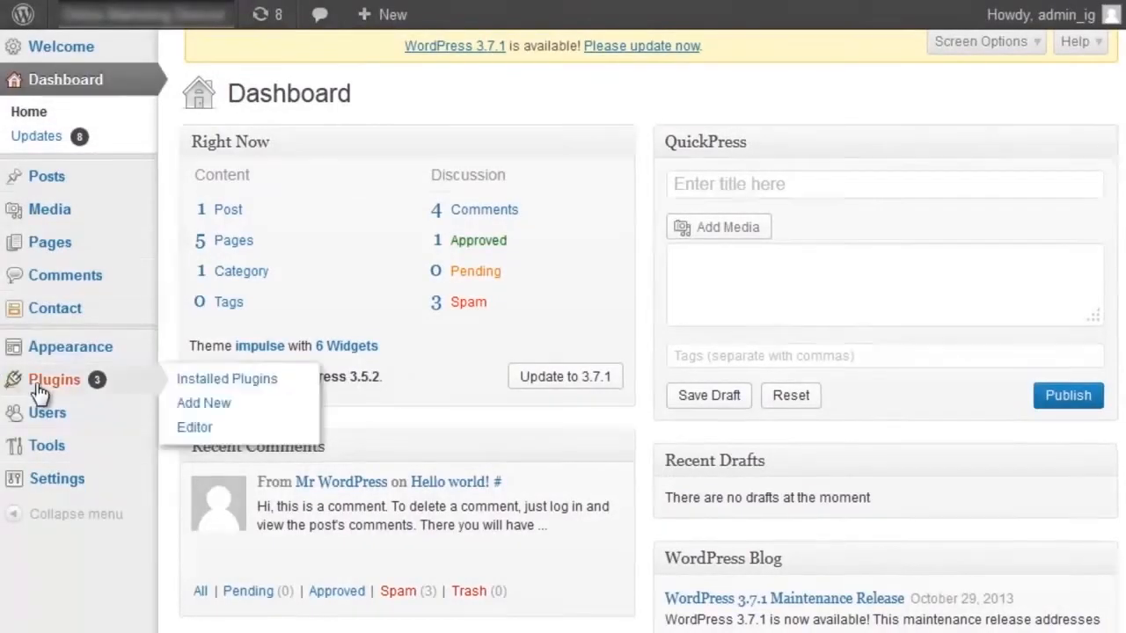
Step: Install and activate the Website Monetization by MageNet plugin from Plugins > Add New
left_click(204, 403)
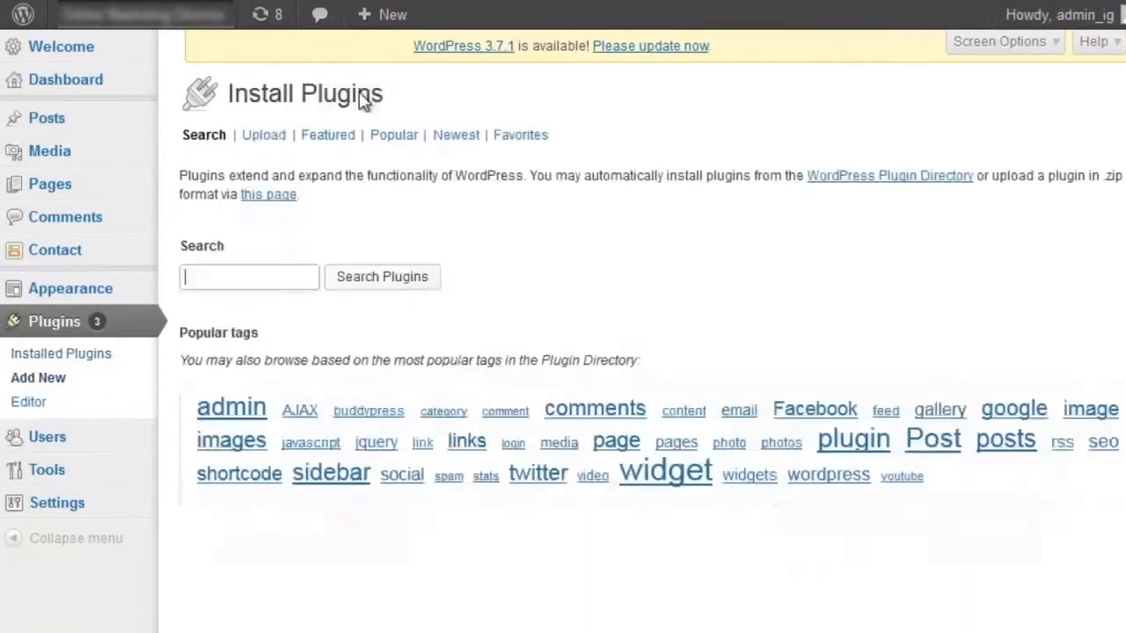
type("Website Monetization")
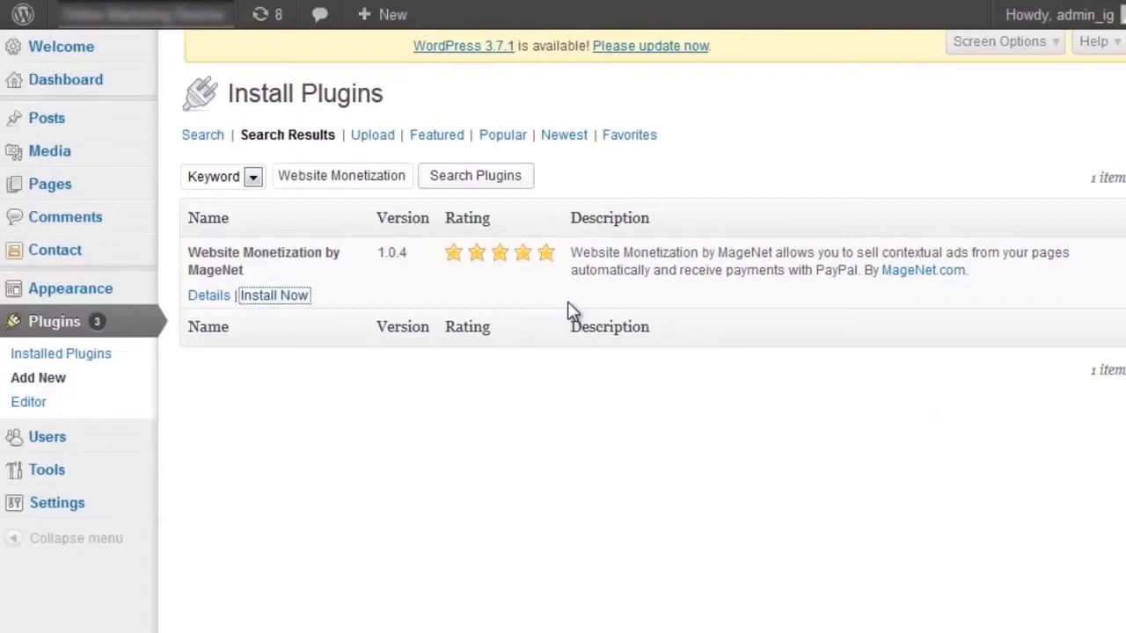
left_click(275, 296)
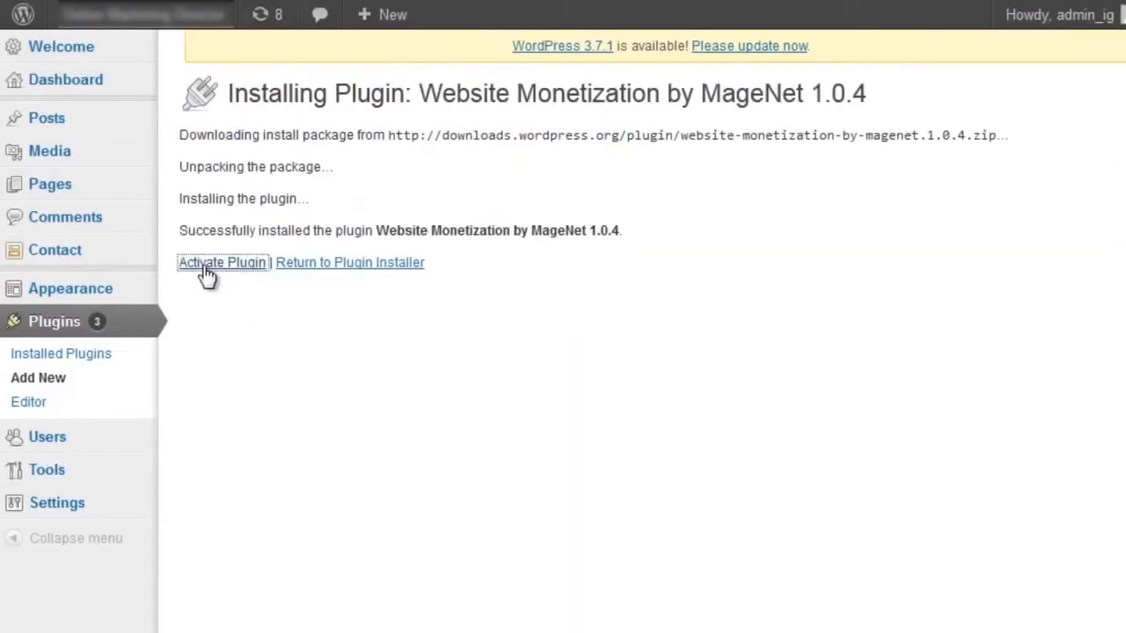
left_click(221, 263)
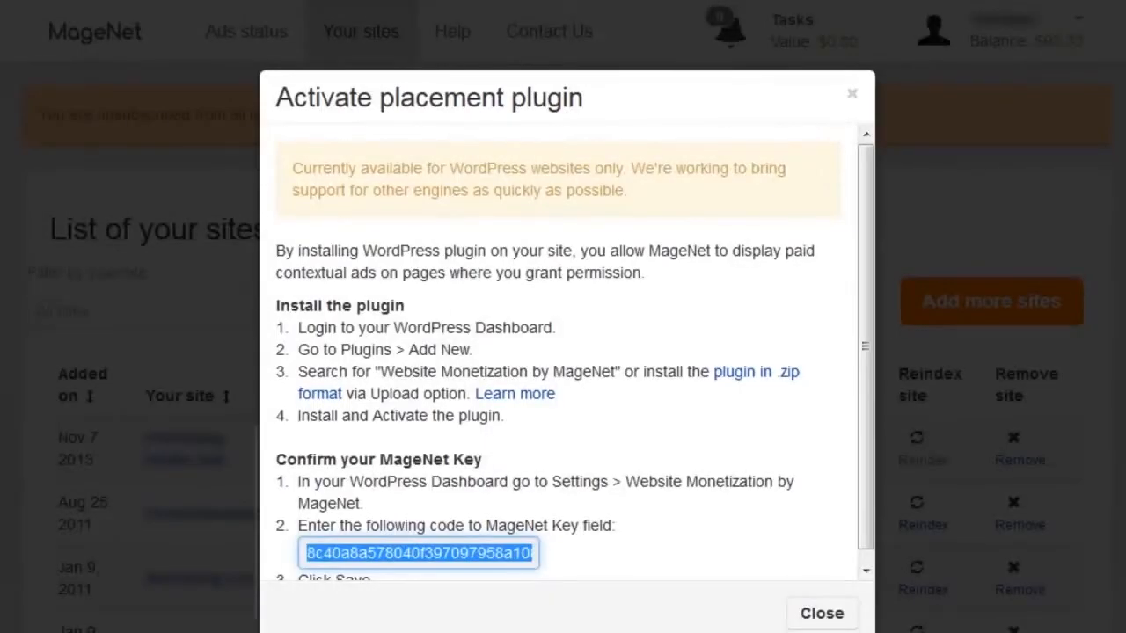
mouse_move(822, 612)
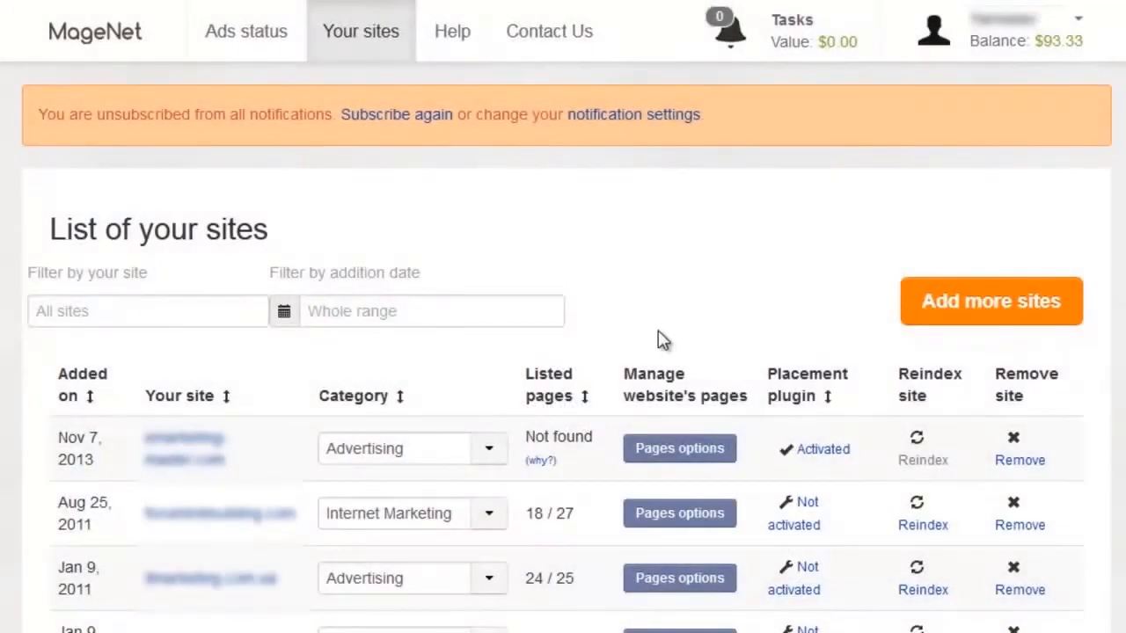
Step: Scroll down the sites list to see the newly added site's status
scroll("down", 3)
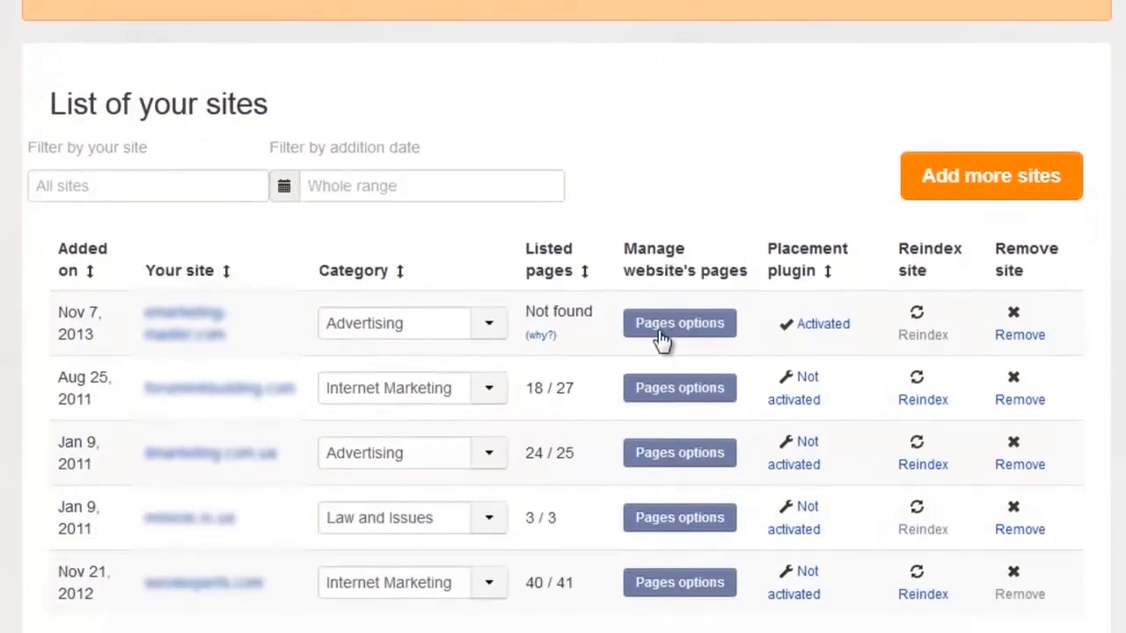
mouse_move(581, 271)
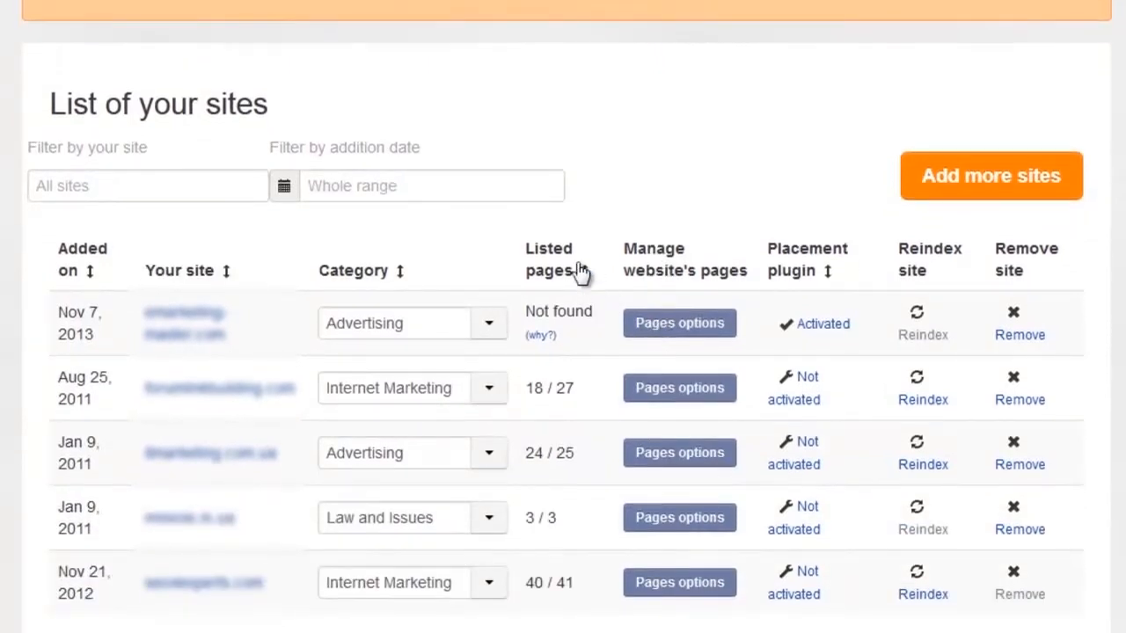
mouse_move(565, 257)
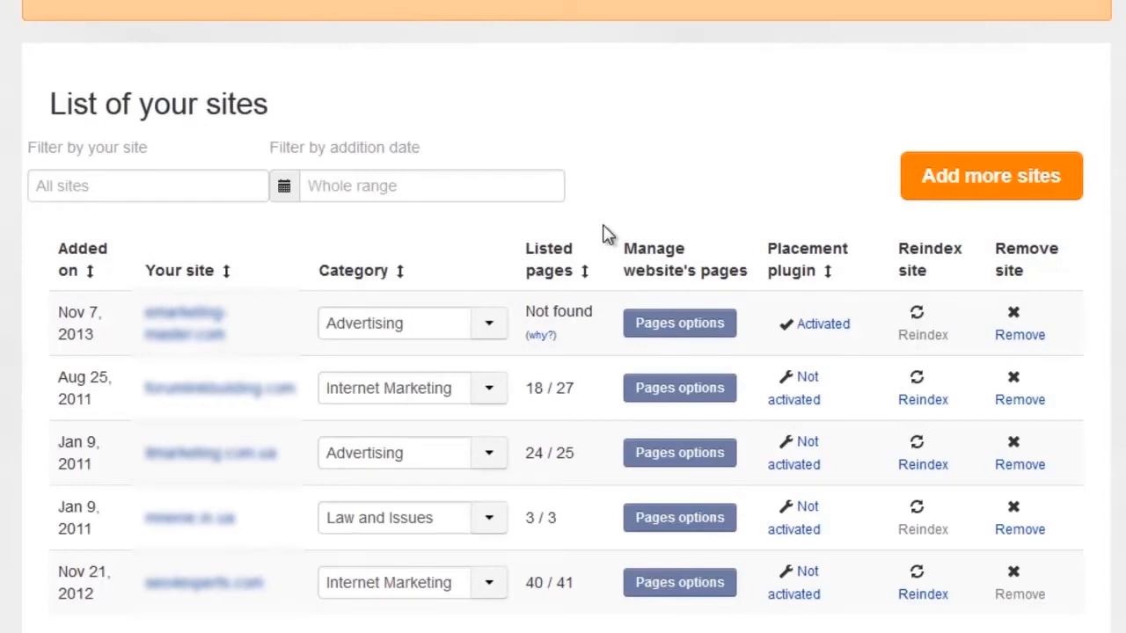
mouse_move(690, 316)
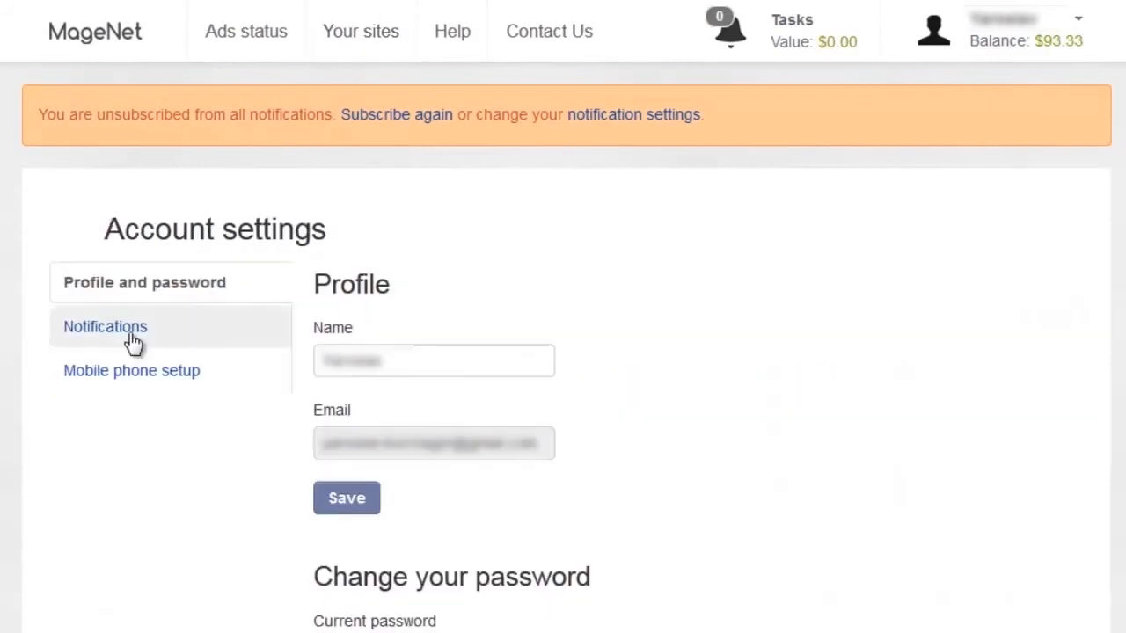
Step: Review the Notifications preferences, then show the Mobile phone setup and time zone section
left_click(106, 326)
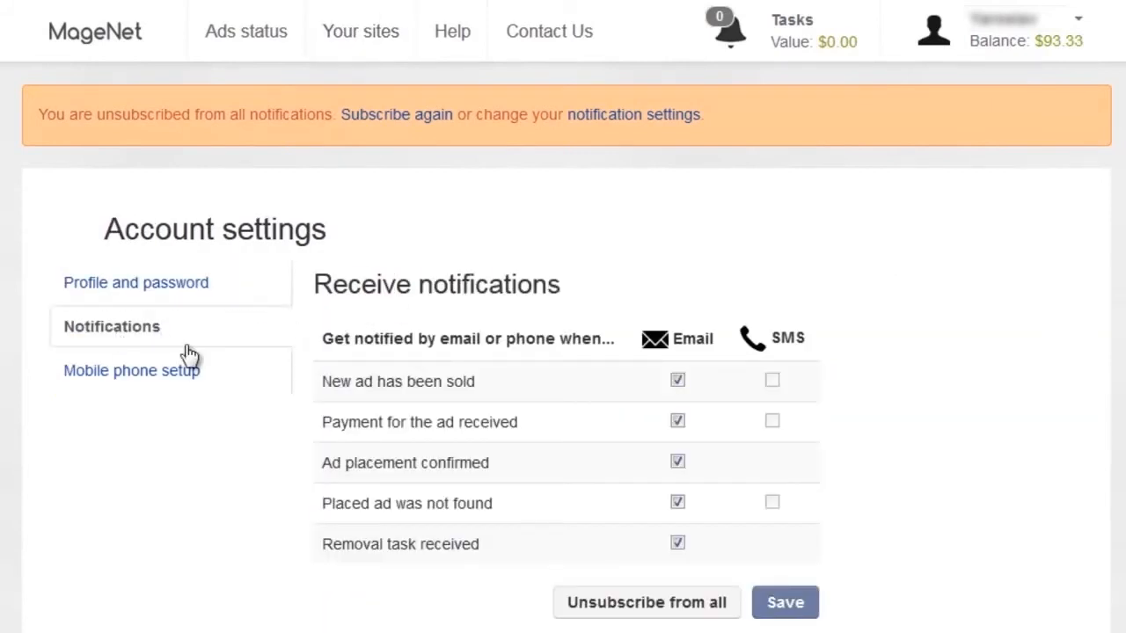
left_click(131, 369)
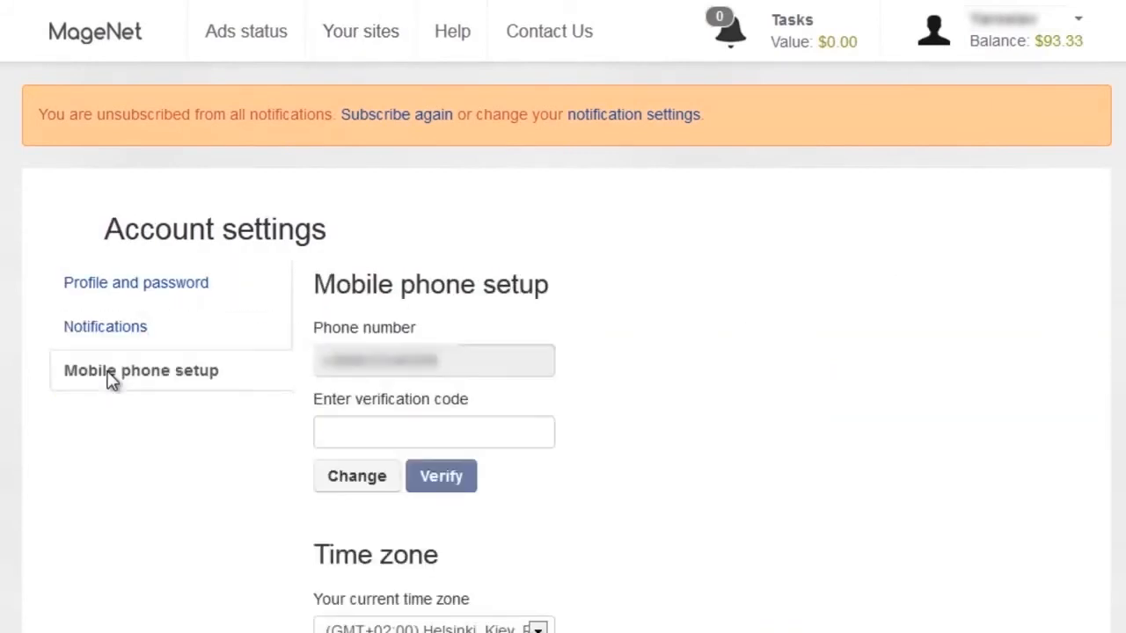
mouse_move(201, 380)
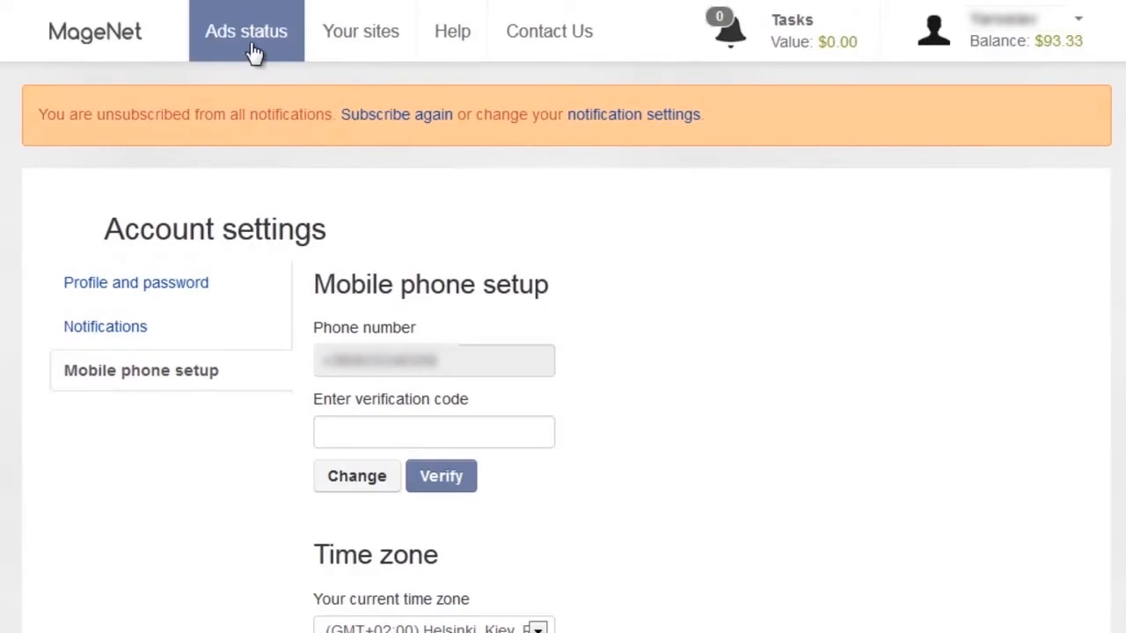
Step: Review the Ads status table of sold ads, then return to Your sites
left_click(246, 32)
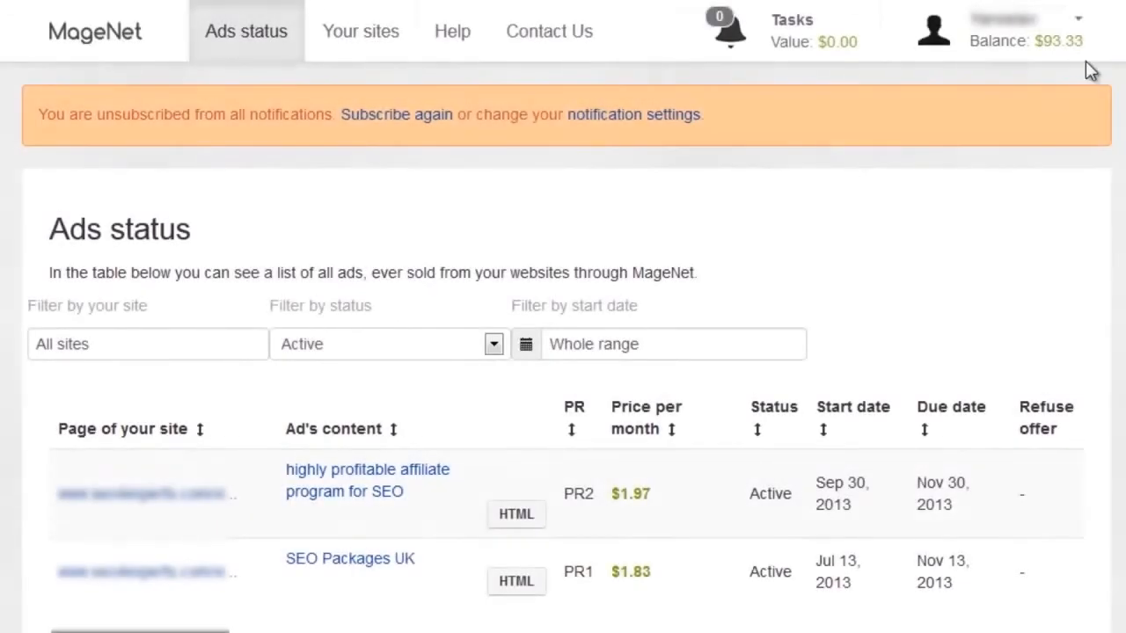
left_click(1077, 17)
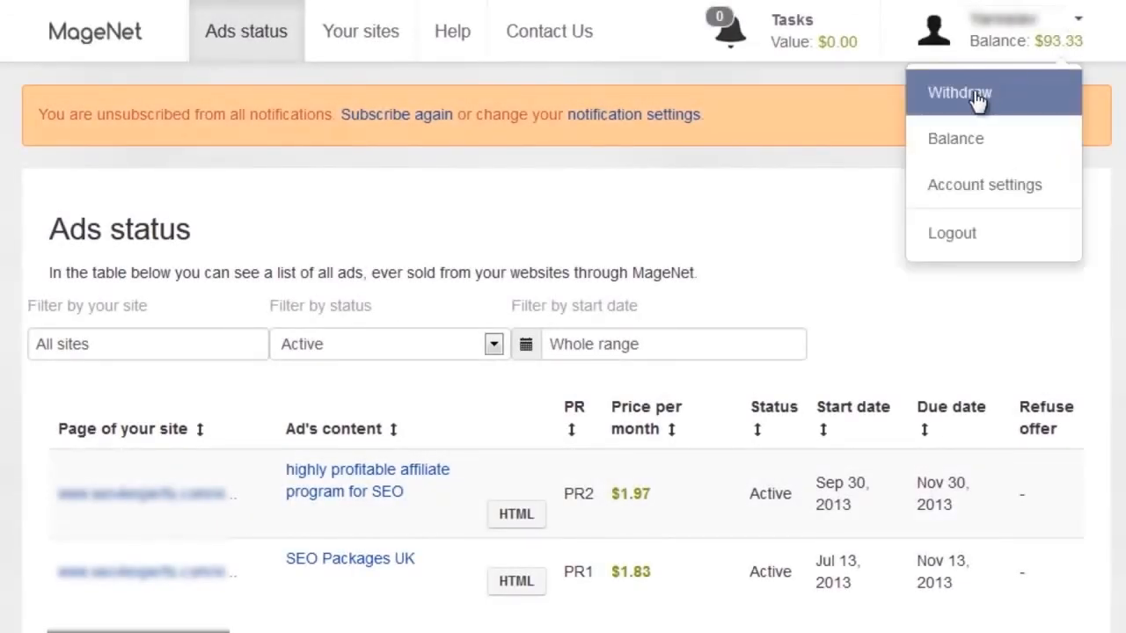
mouse_move(401, 74)
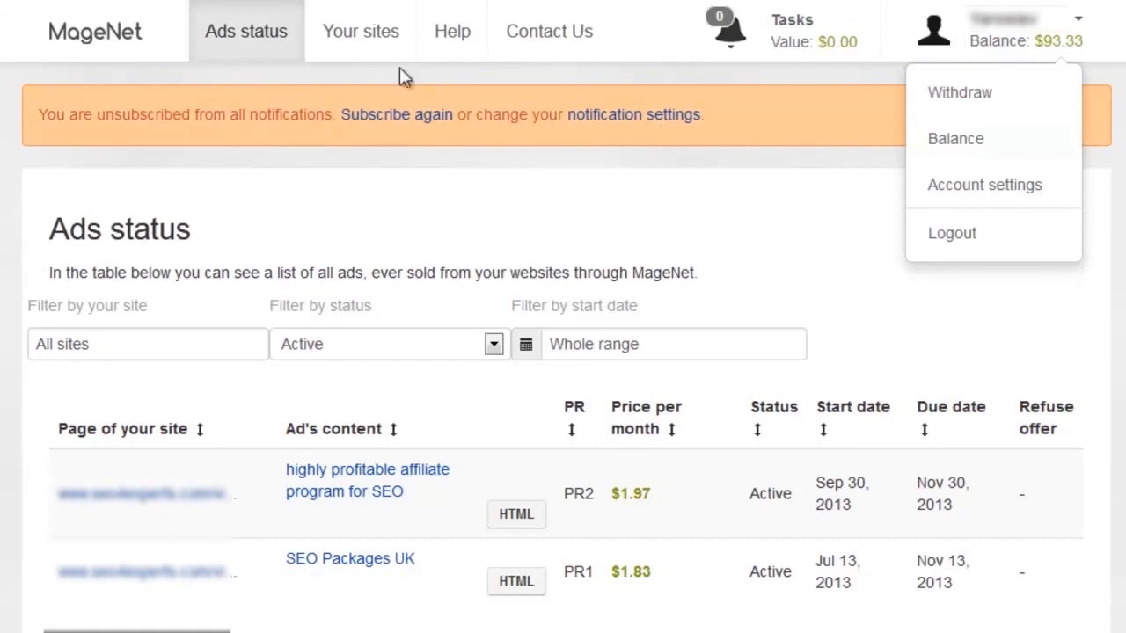
left_click(554, 243)
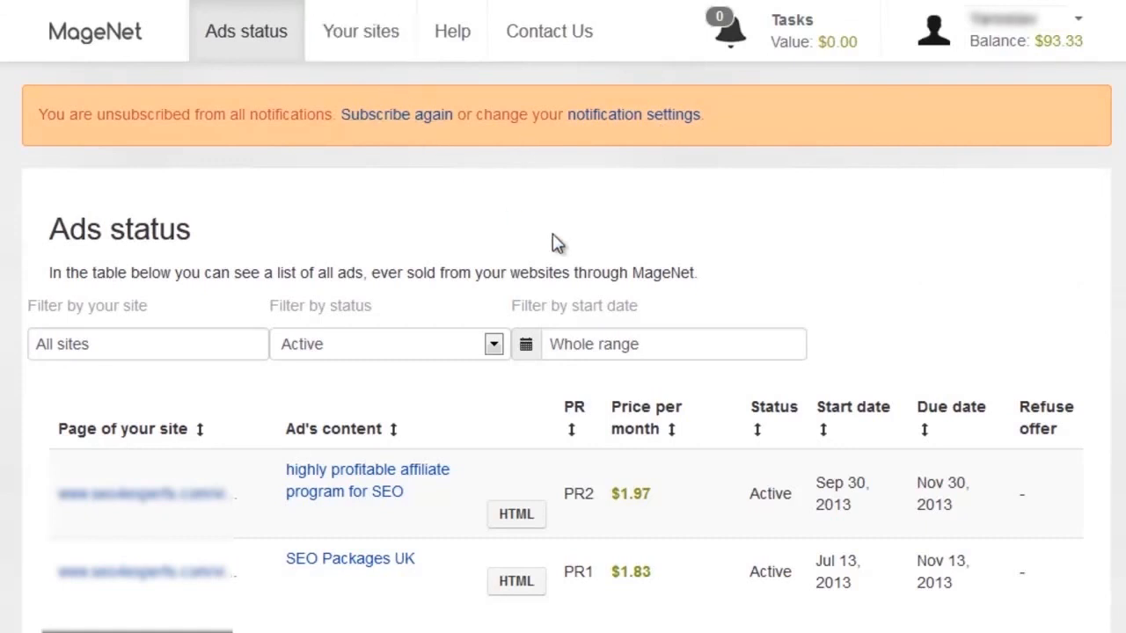
left_click(359, 32)
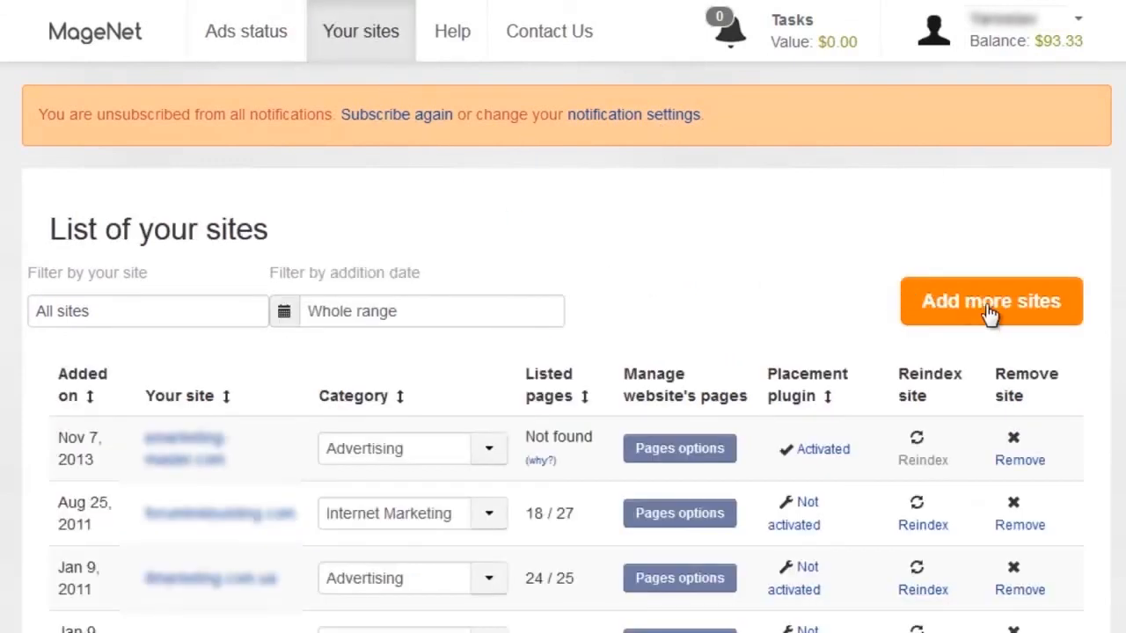